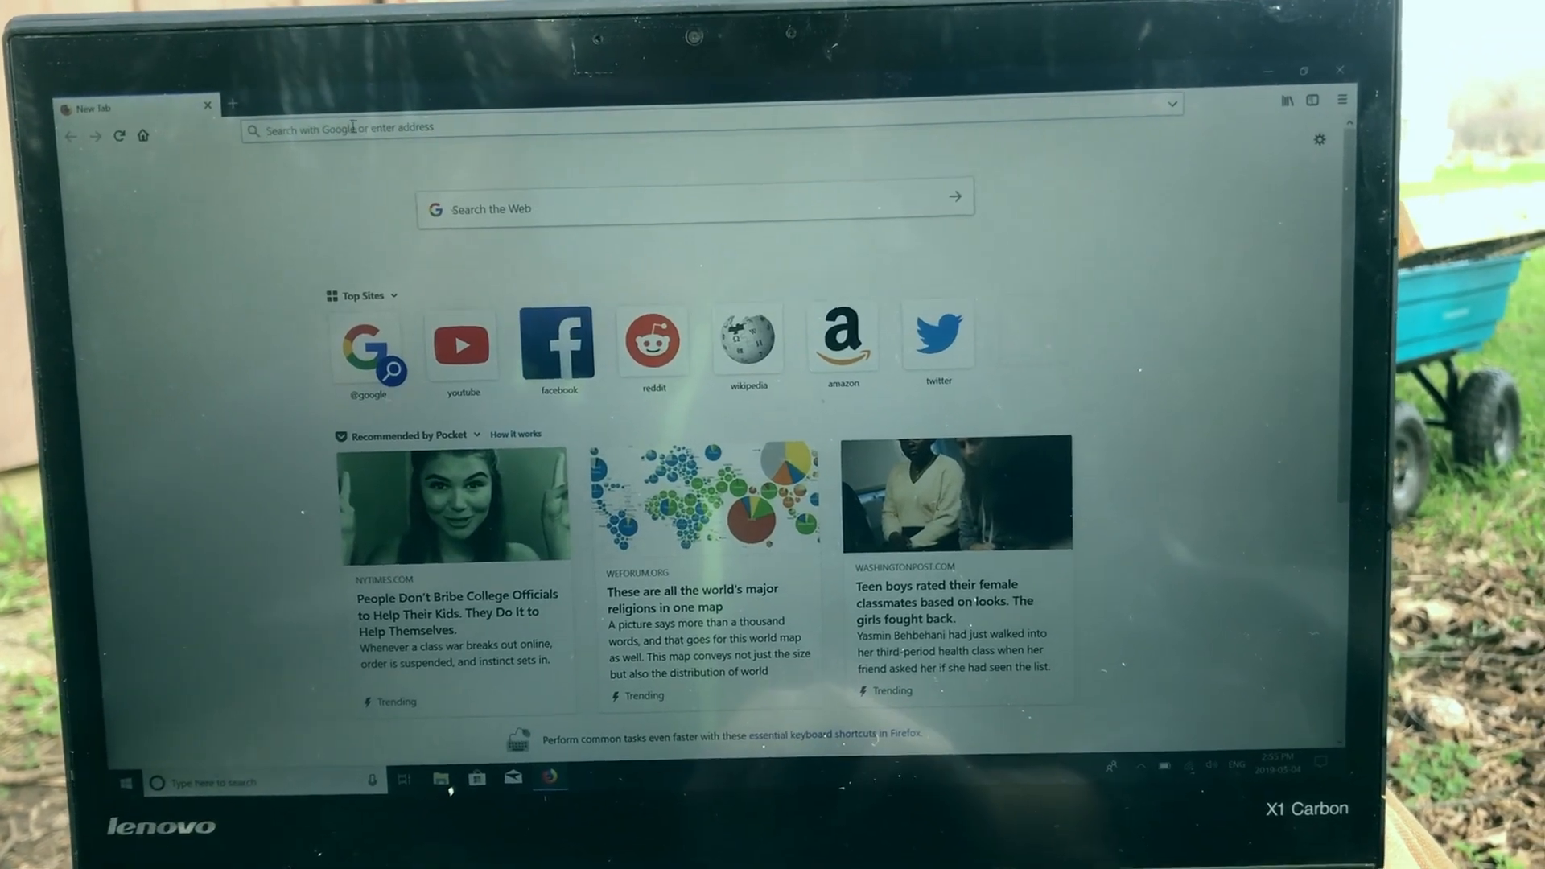
Load youtube.com from the YouTube tile under Top Sites on the New Tab page
{"action": "left_click", "coordinate": [462, 343]}
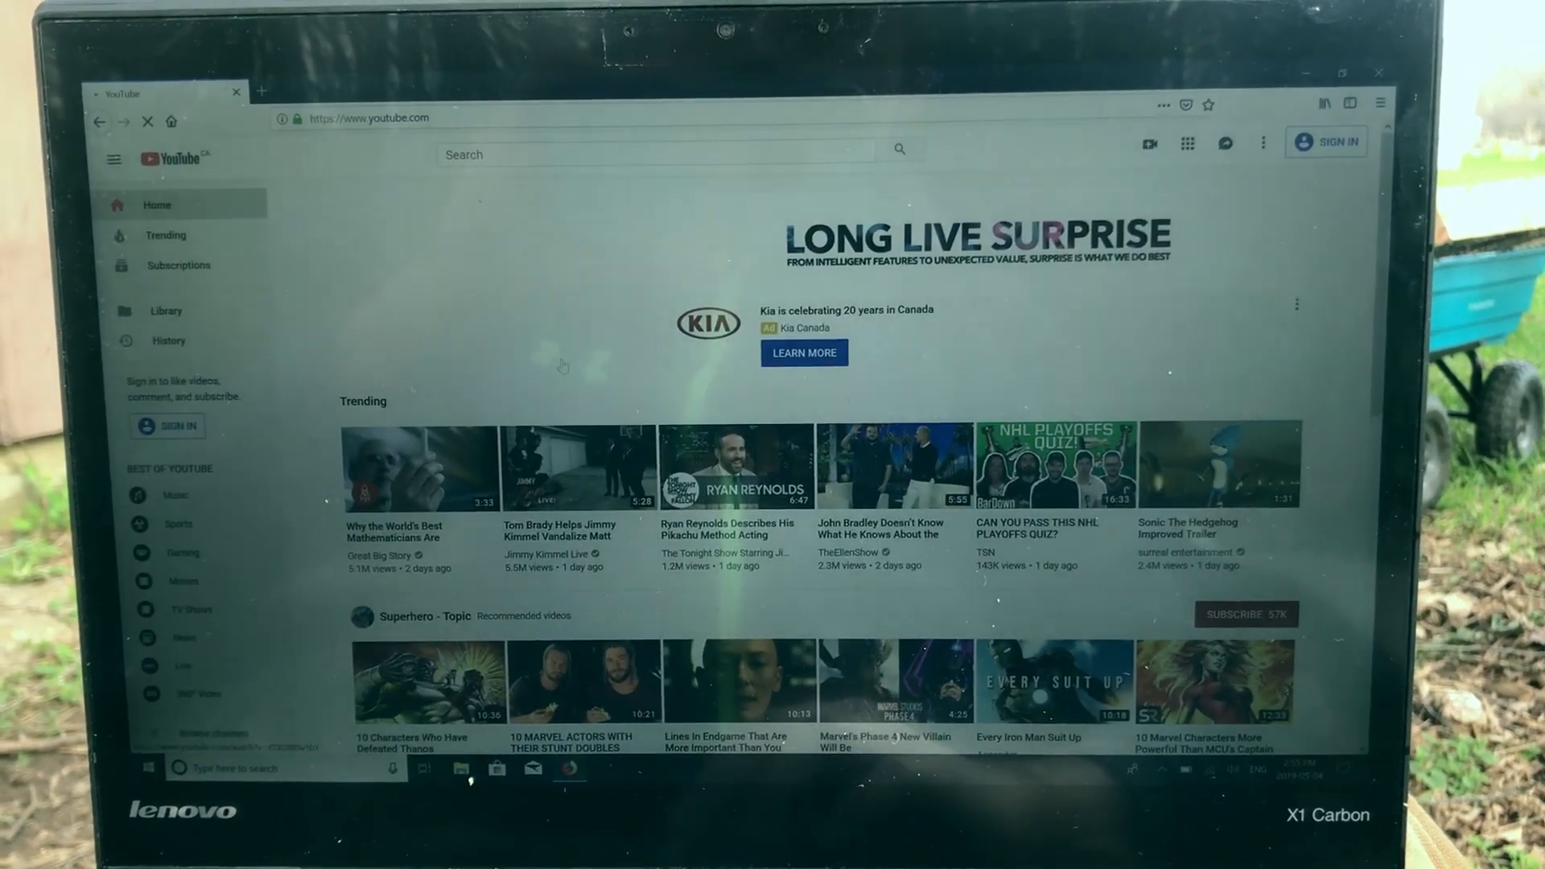
Scroll the YouTube home page past Trending, Cooking and MMORPG to Pop Music and Action Game
{"action": "scroll", "scroll_direction": "down", "scroll_amount": 3}
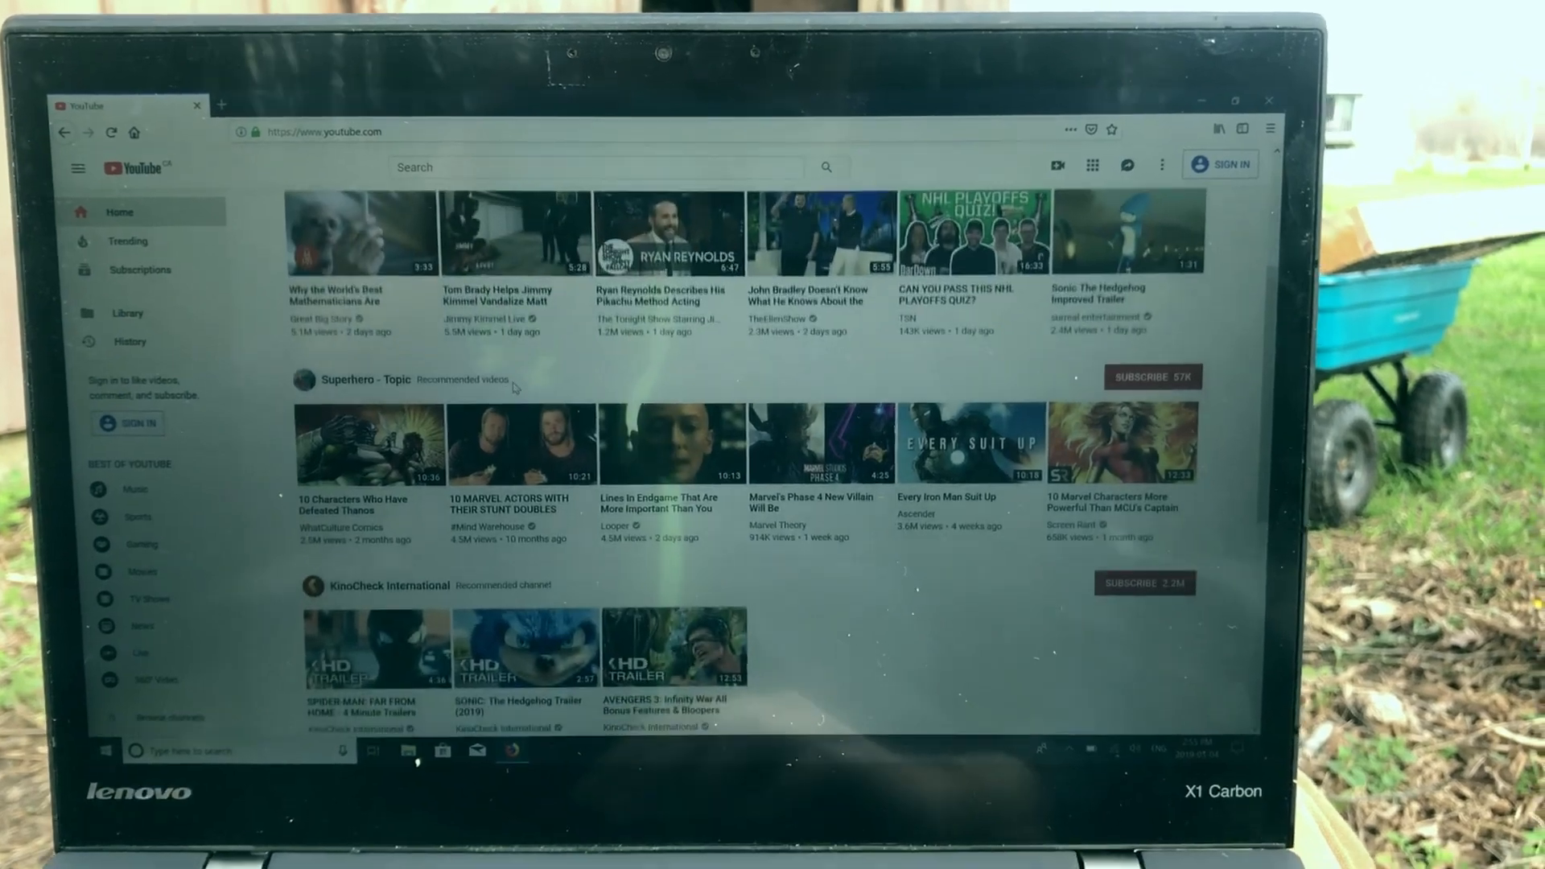
{"action": "scroll", "scroll_direction": "down", "scroll_amount": 3}
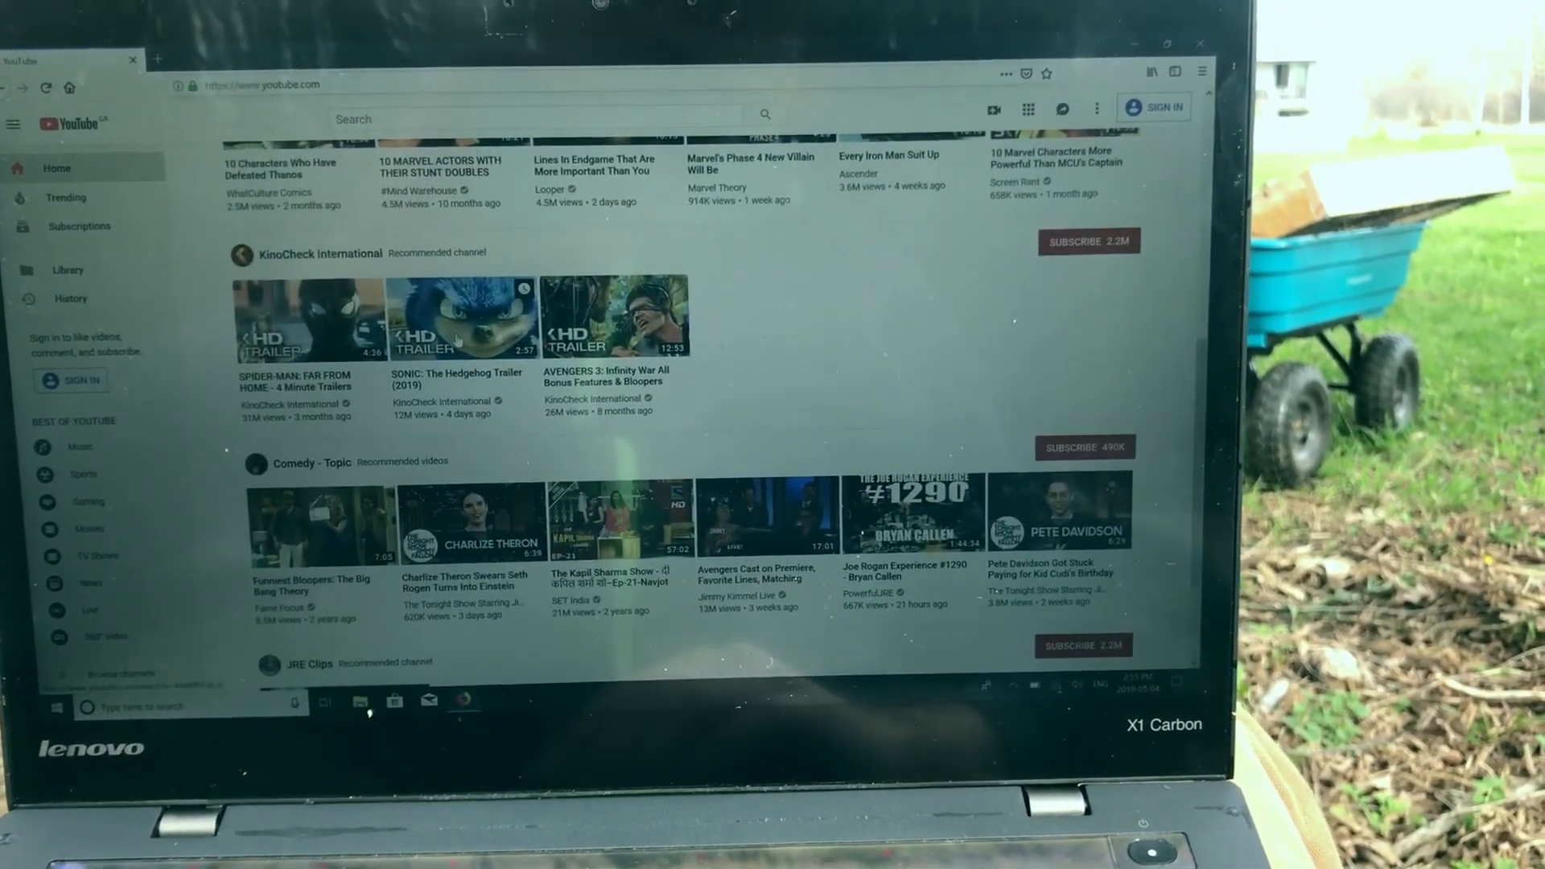
{"action": "scroll", "scroll_direction": "down", "scroll_amount": 3}
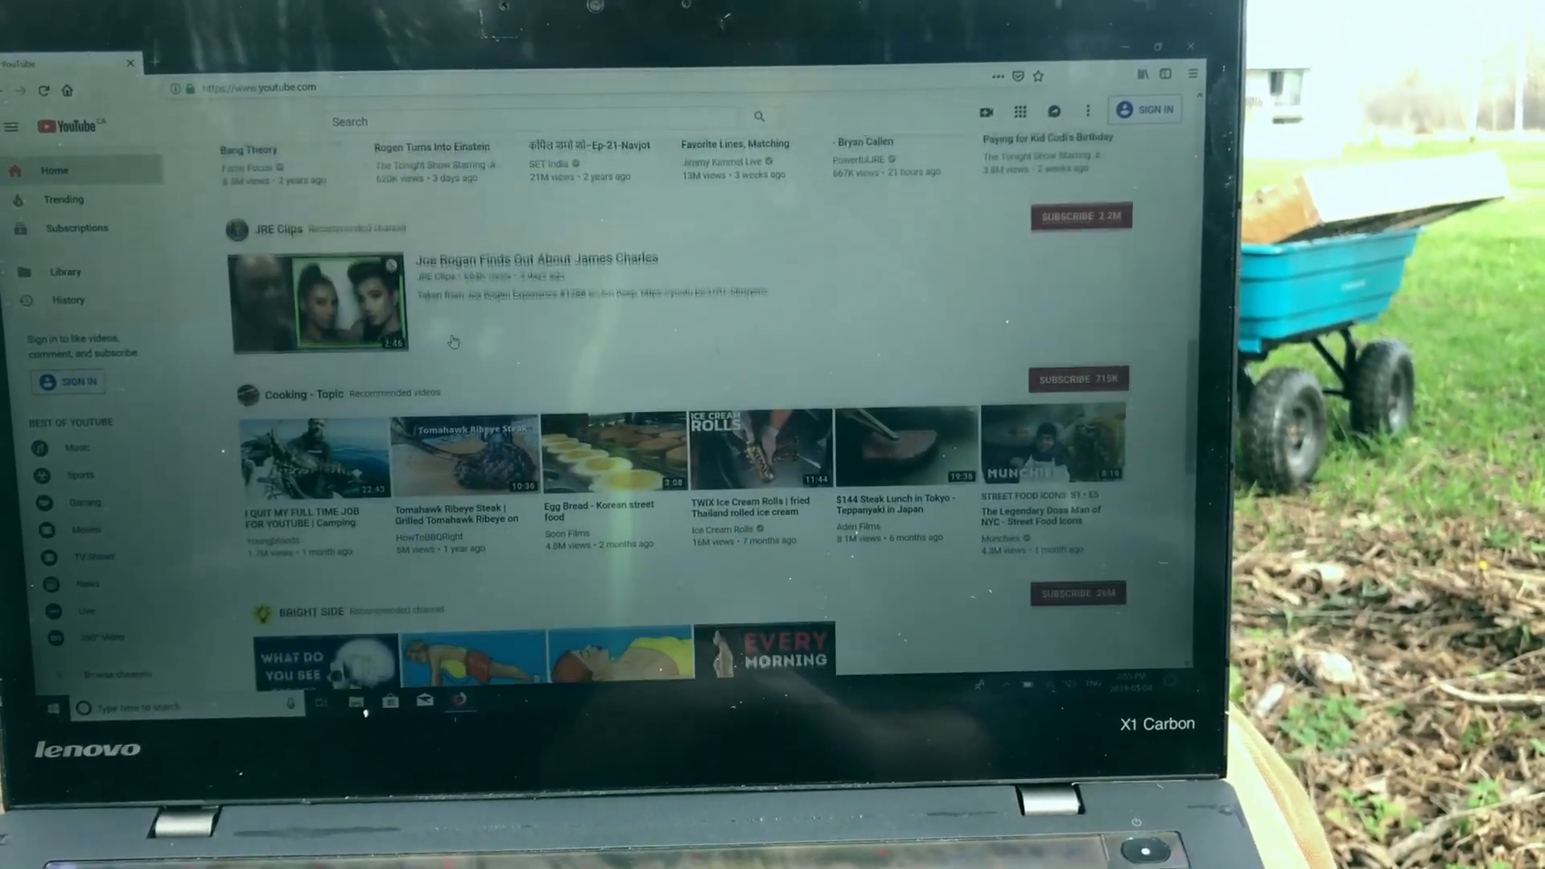
{"action": "scroll", "scroll_direction": "down", "scroll_amount": 3}
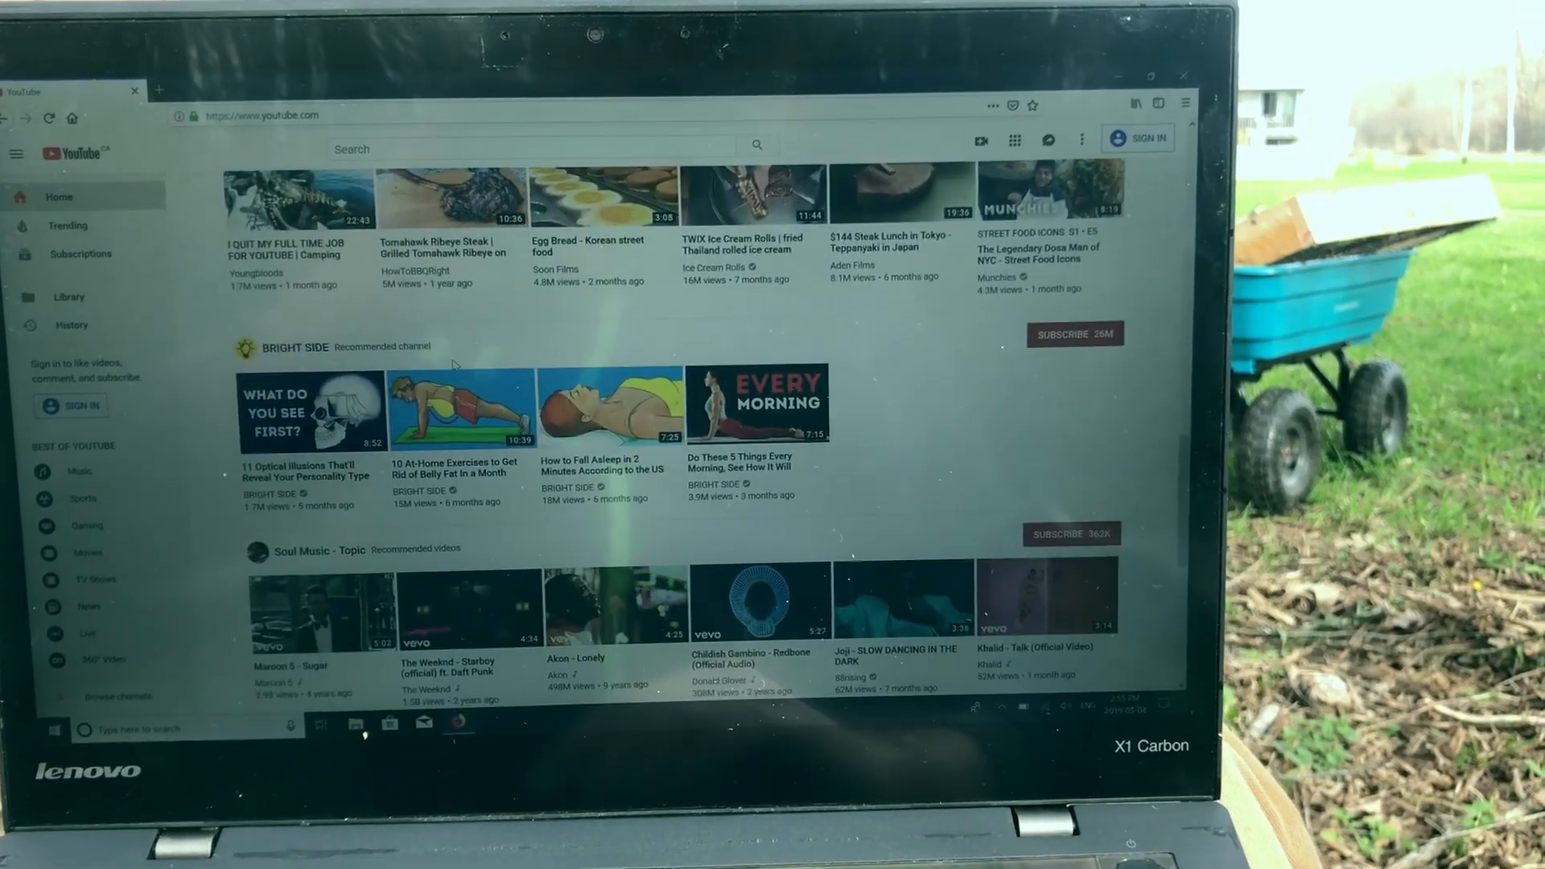
{"action": "scroll", "scroll_direction": "down", "scroll_amount": 3}
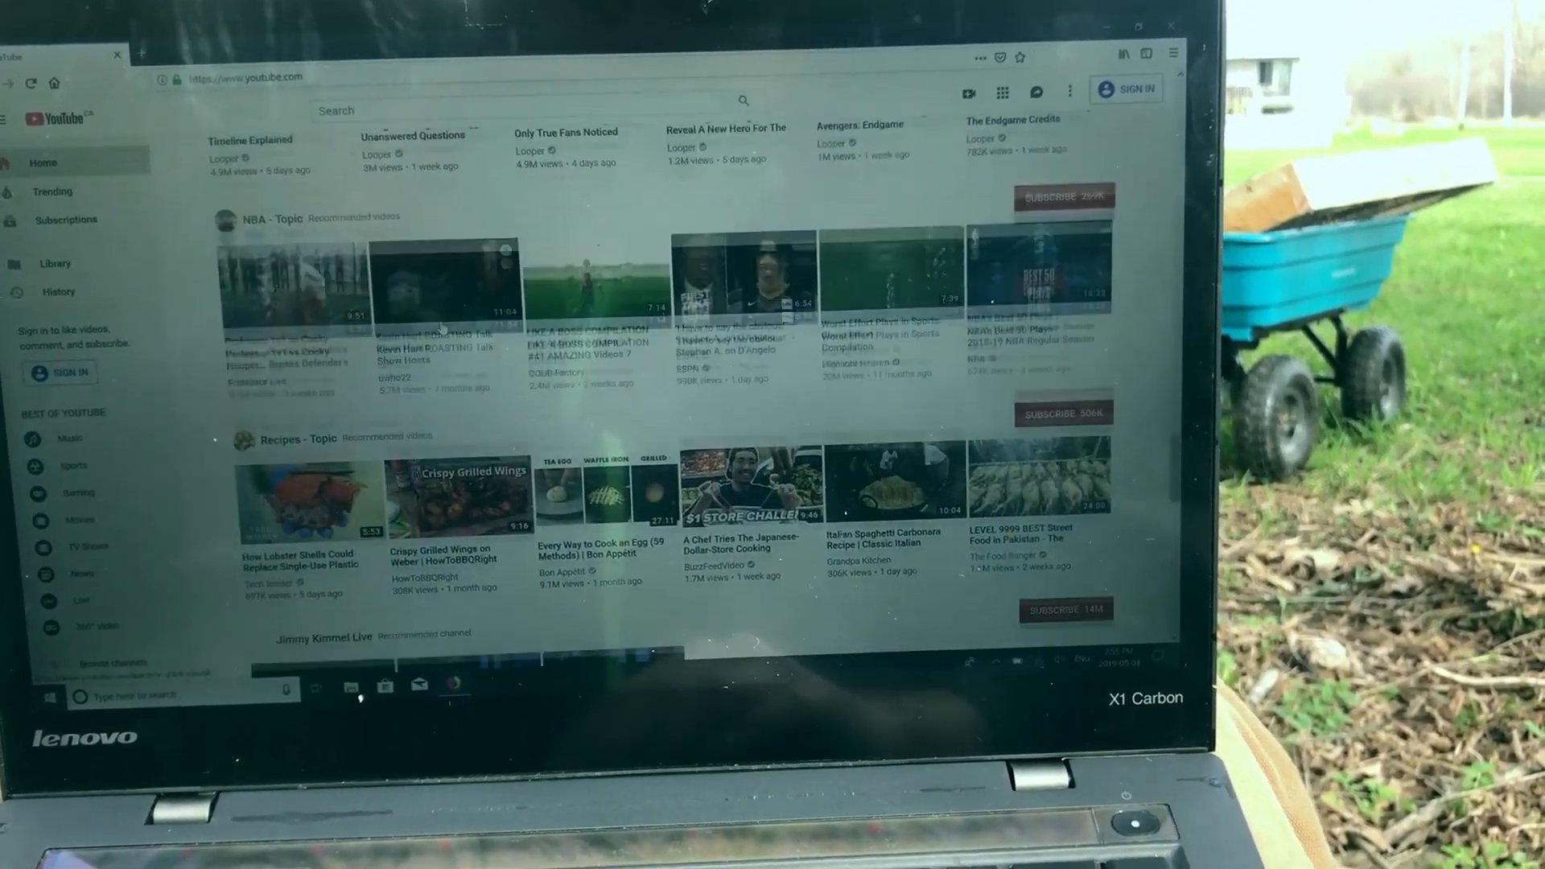
{"action": "scroll", "scroll_direction": "down", "scroll_amount": 3}
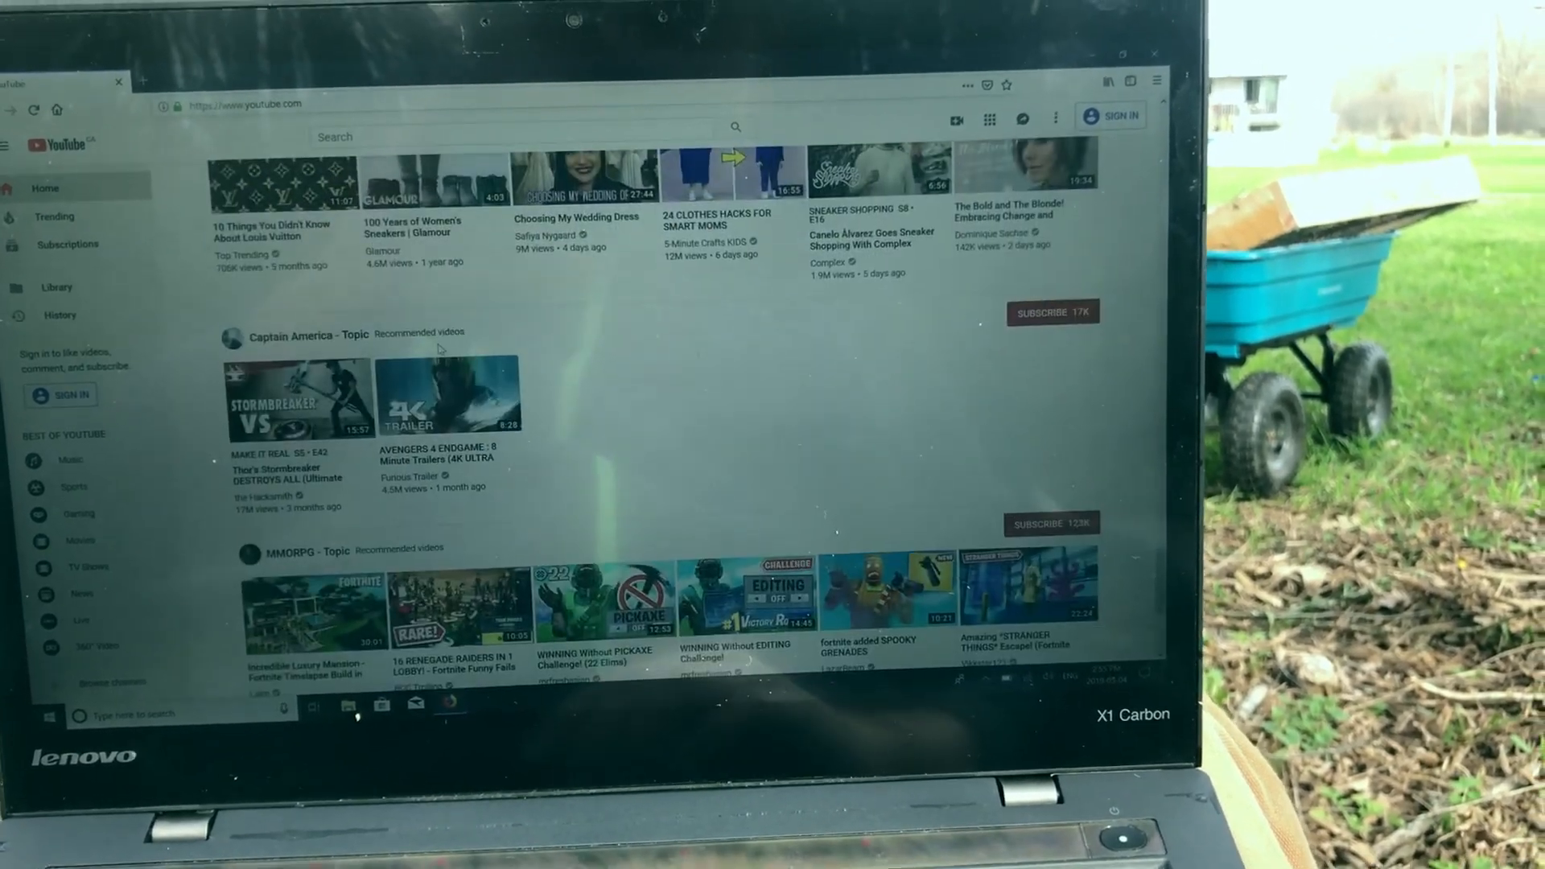
{"action": "scroll", "scroll_direction": "down", "scroll_amount": 3}
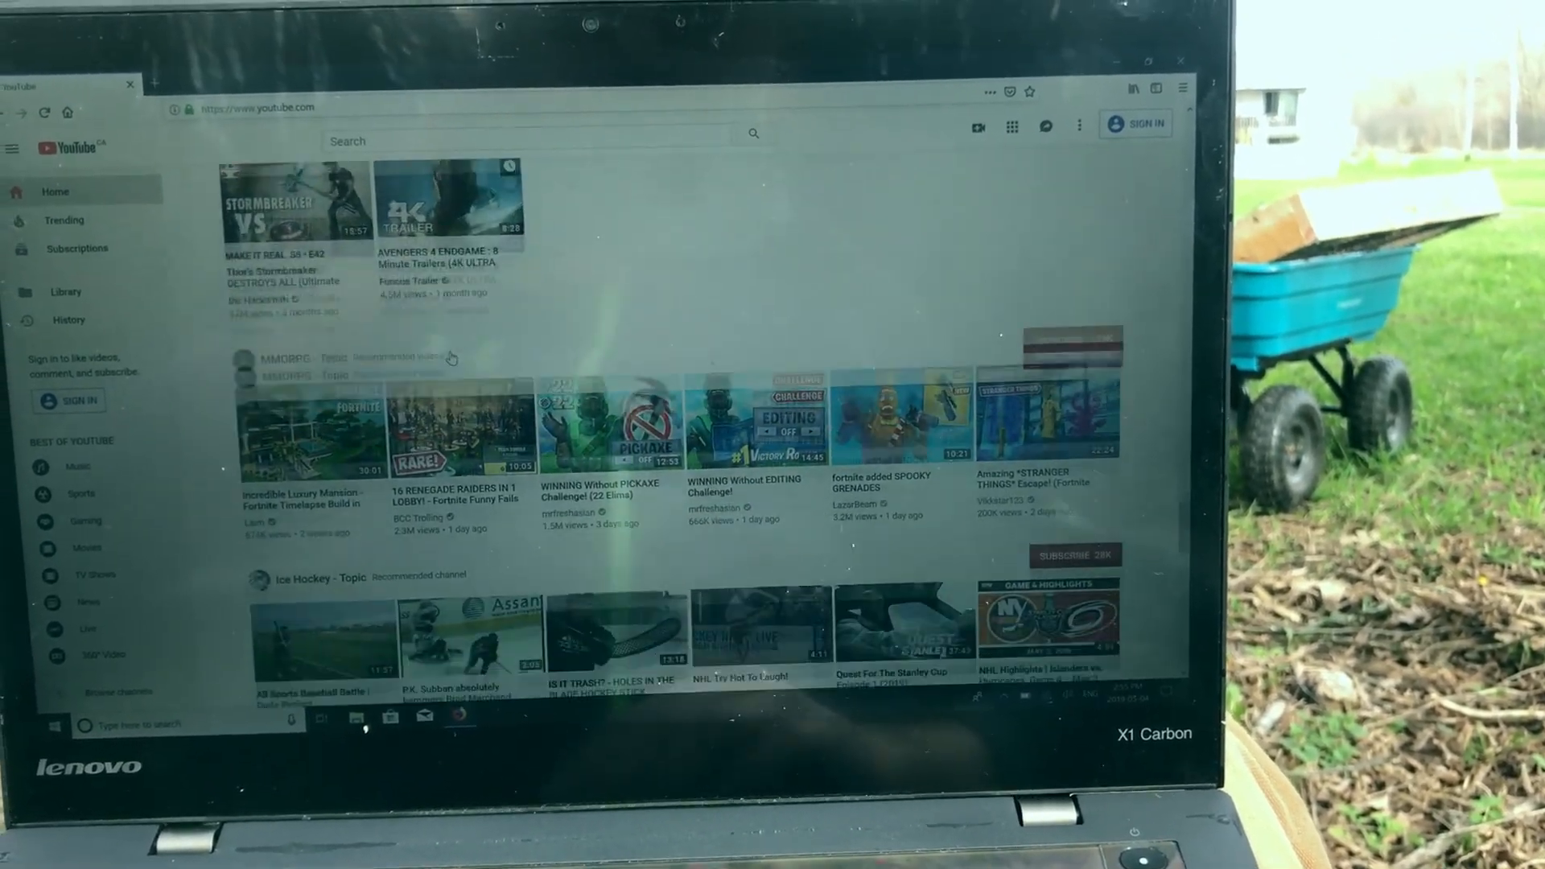
{"action": "scroll", "scroll_direction": "down", "scroll_amount": 3}
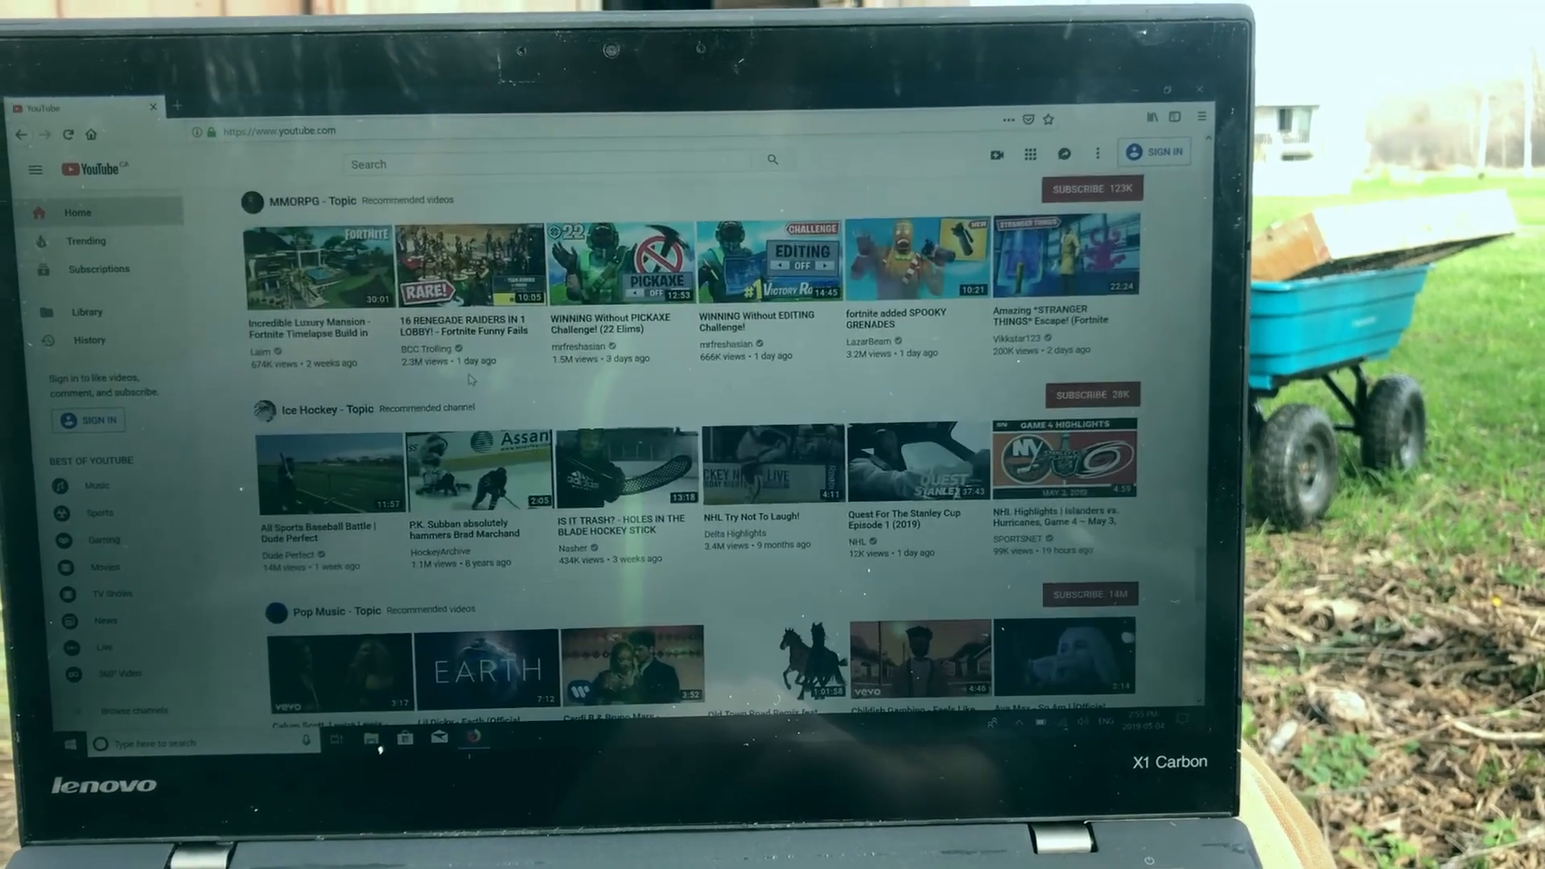
{"action": "scroll", "scroll_direction": "down", "scroll_amount": 3}
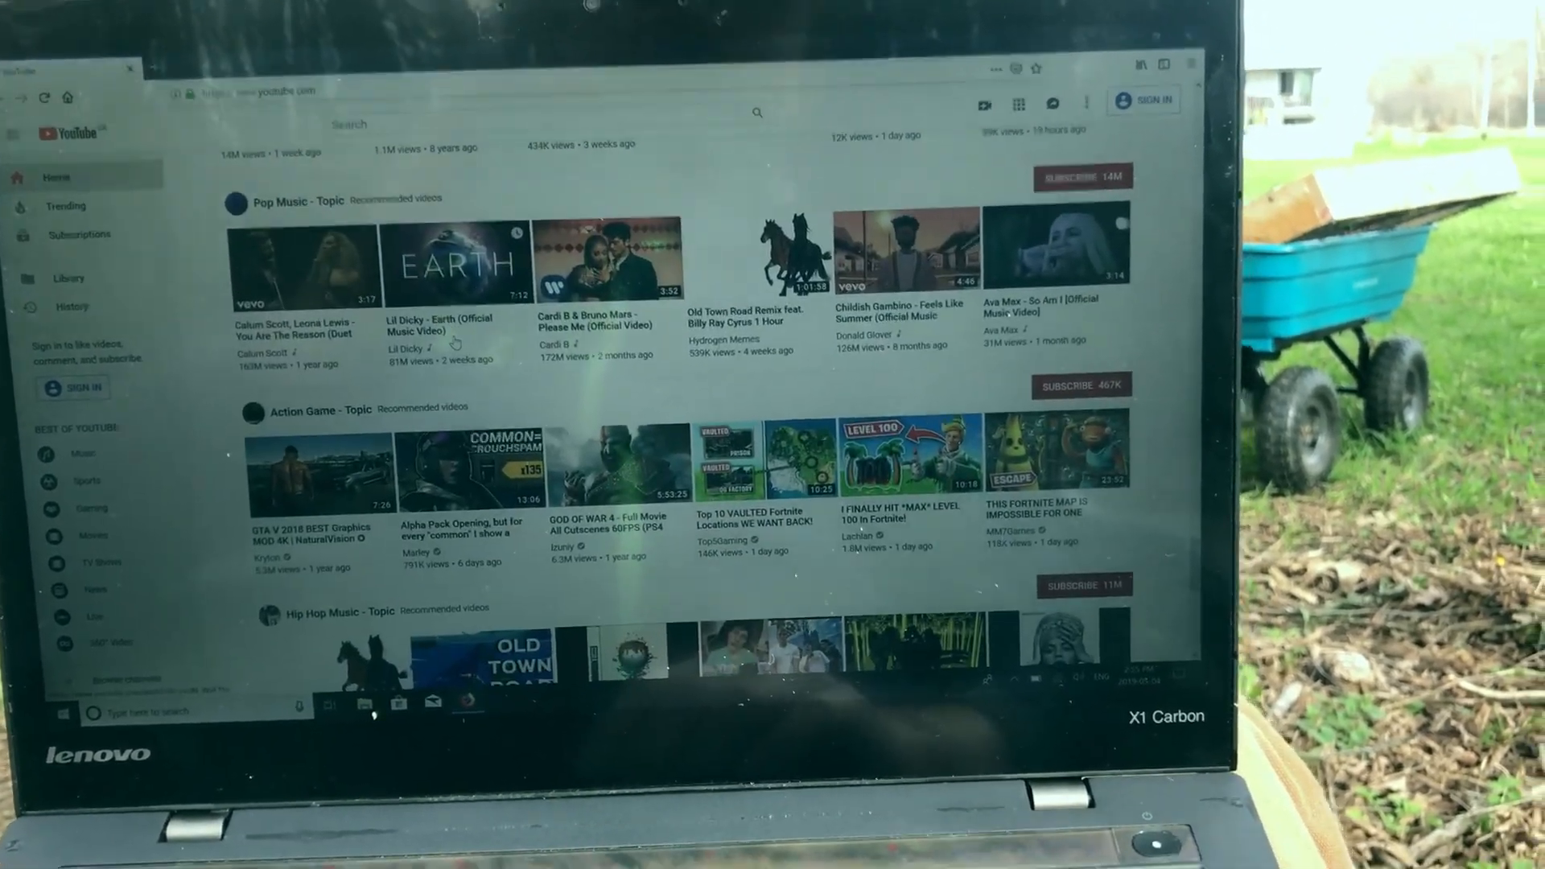